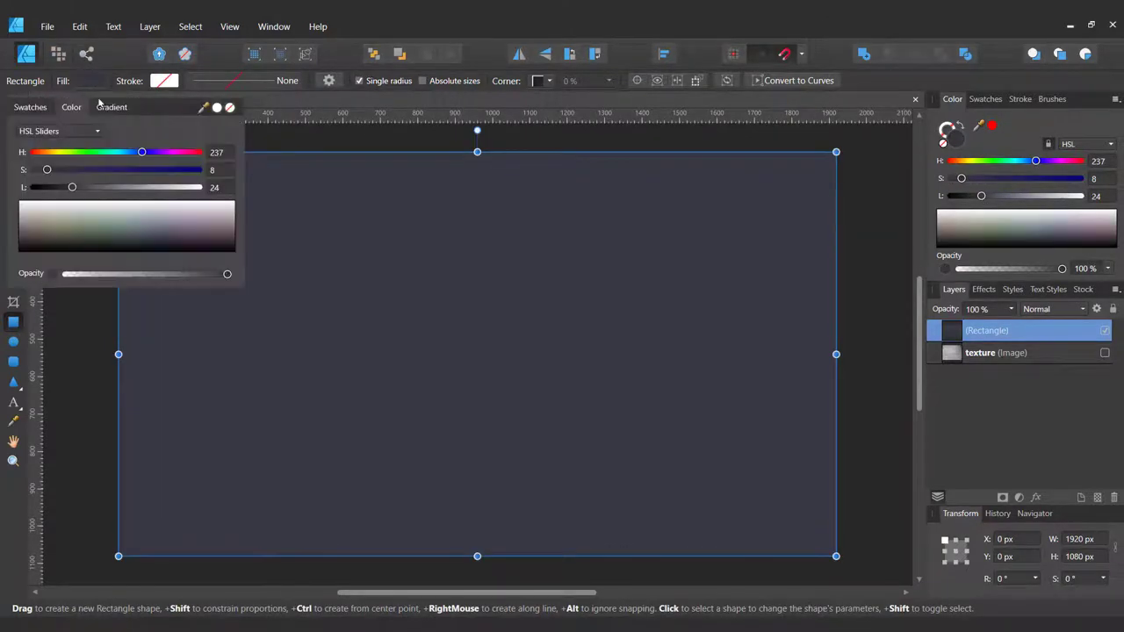
Step: Fill the rectangle with a dark radial gradient glowing from the centre and name it 'background'
left_click(111, 106)
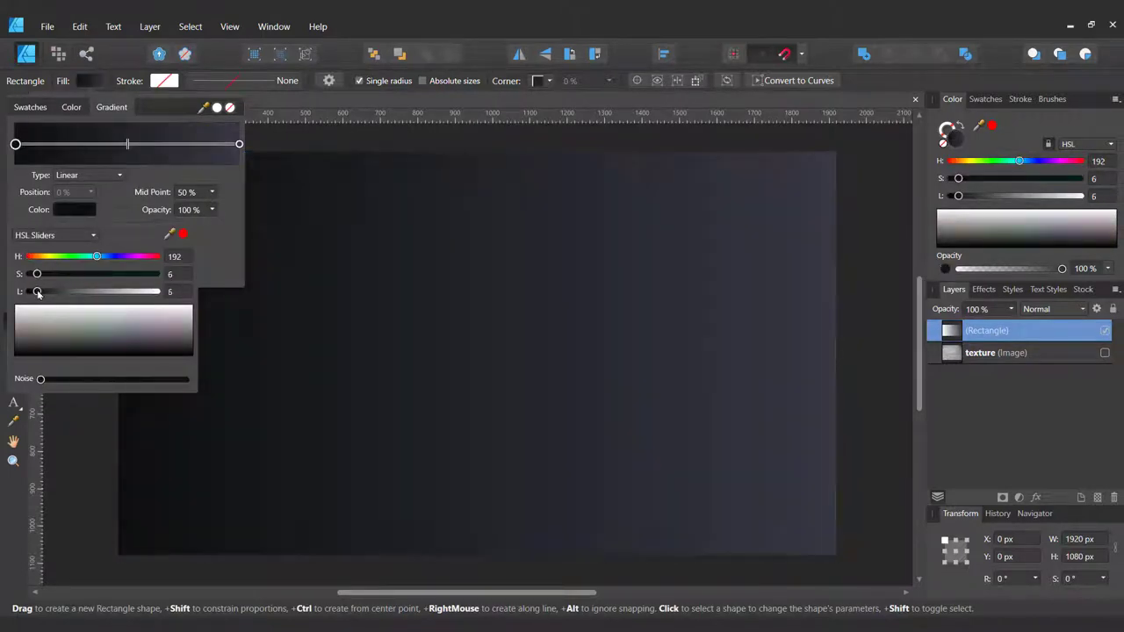
left_click(87, 175)
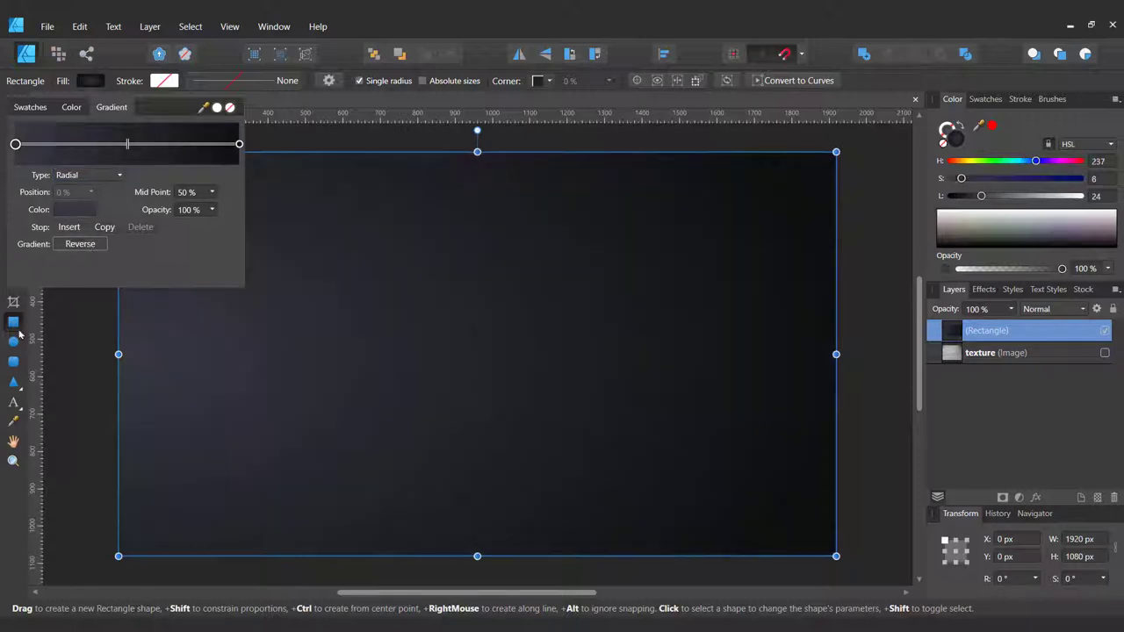
left_click(187, 191)
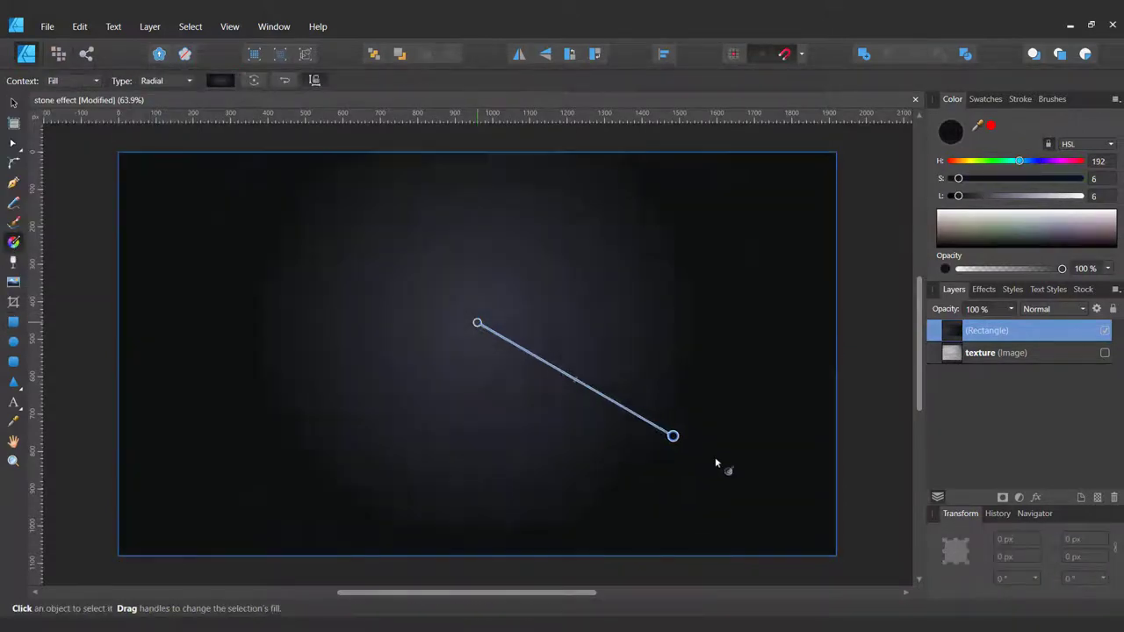
left_click_drag(672, 436, 835, 555)
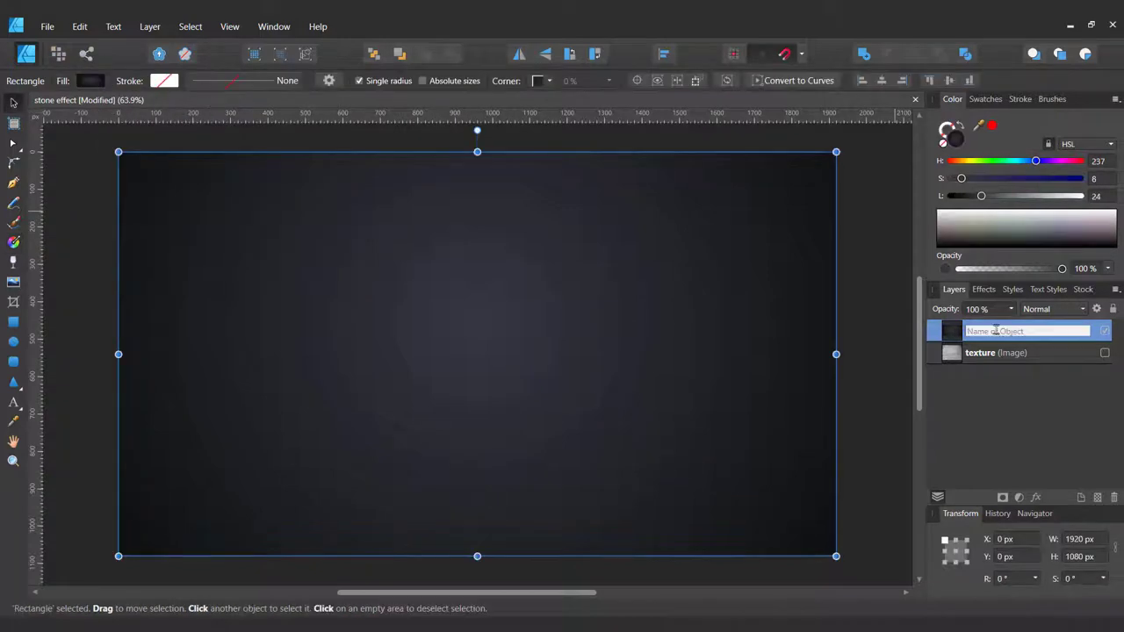
type("background")
type("Stonee")
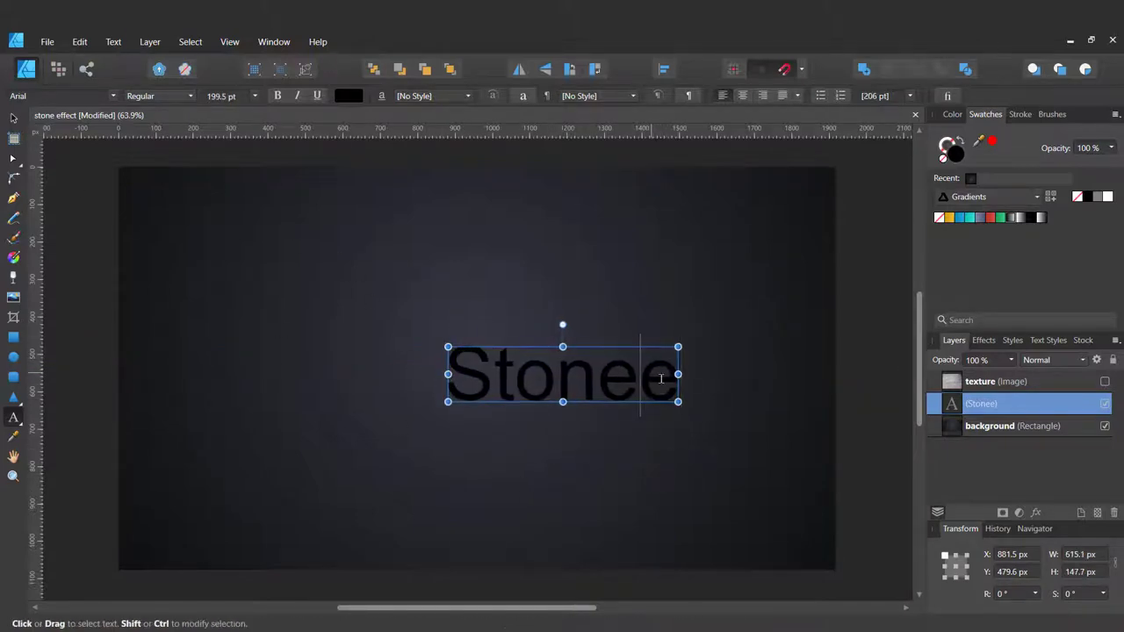
Step: Delete the extra 'e' and set the word STONE in College Condensed
key("Backspace")
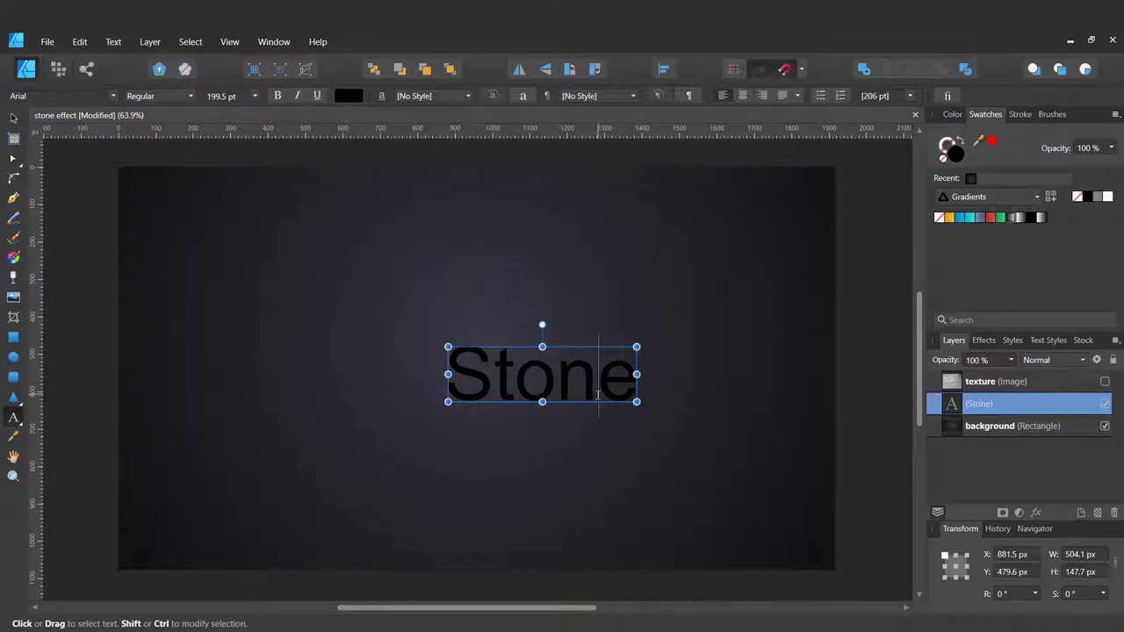
left_click(1108, 196)
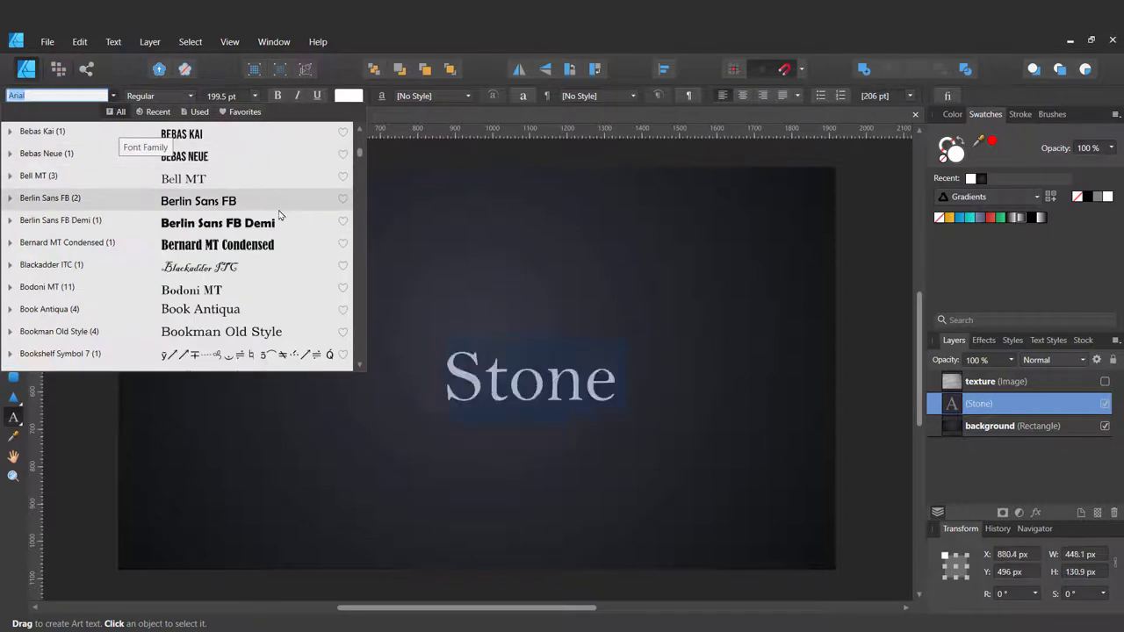
scroll("down", 3)
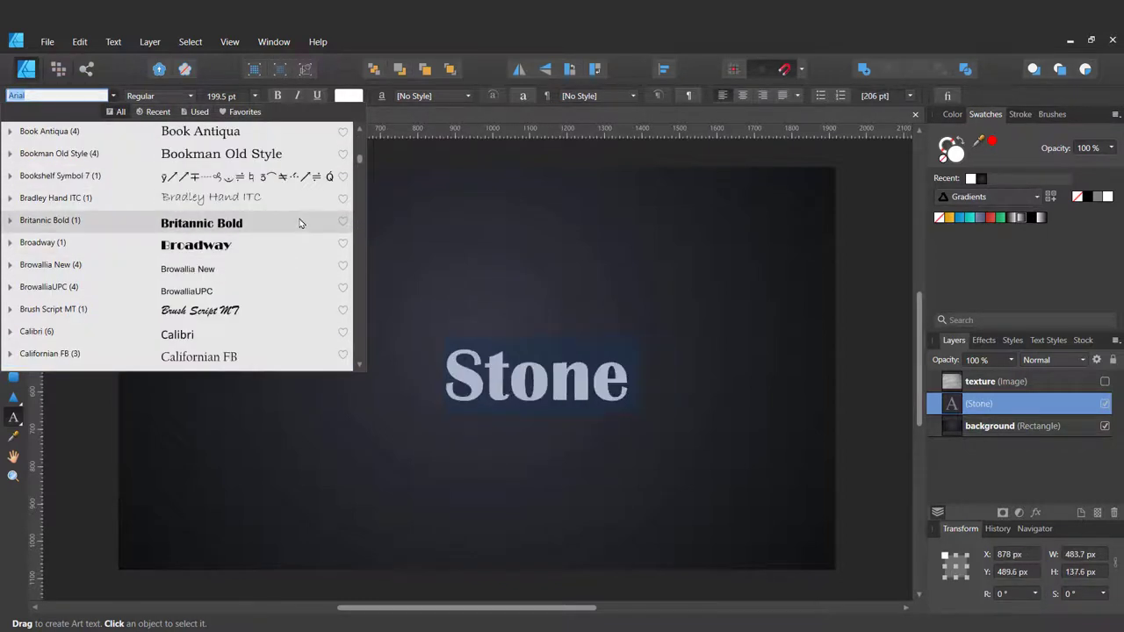
scroll("down", 3)
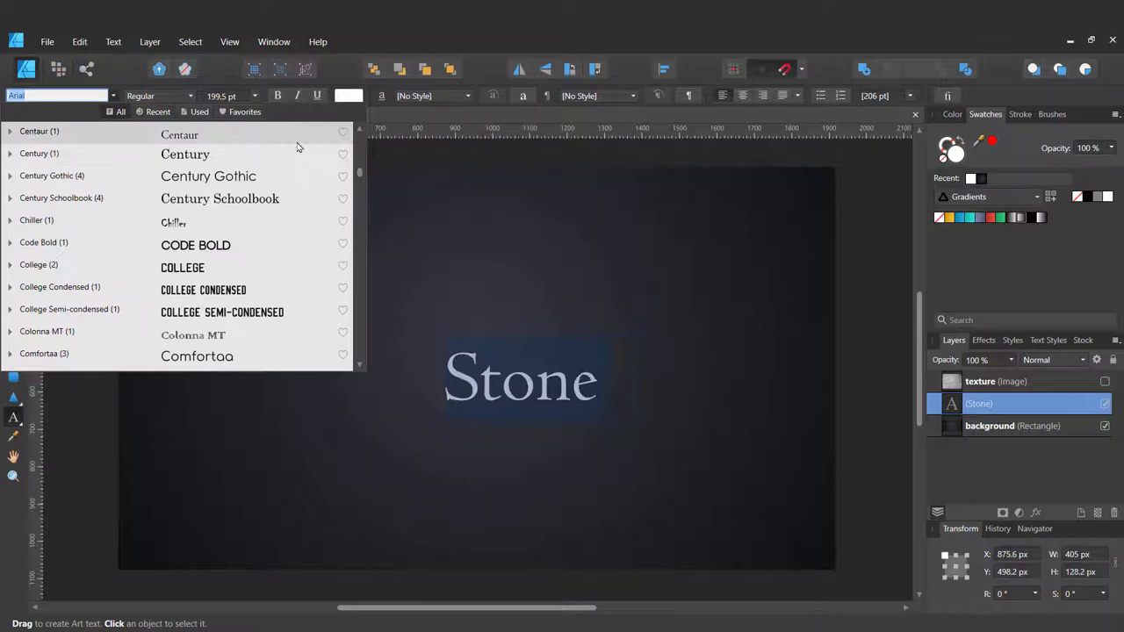
left_click(186, 154)
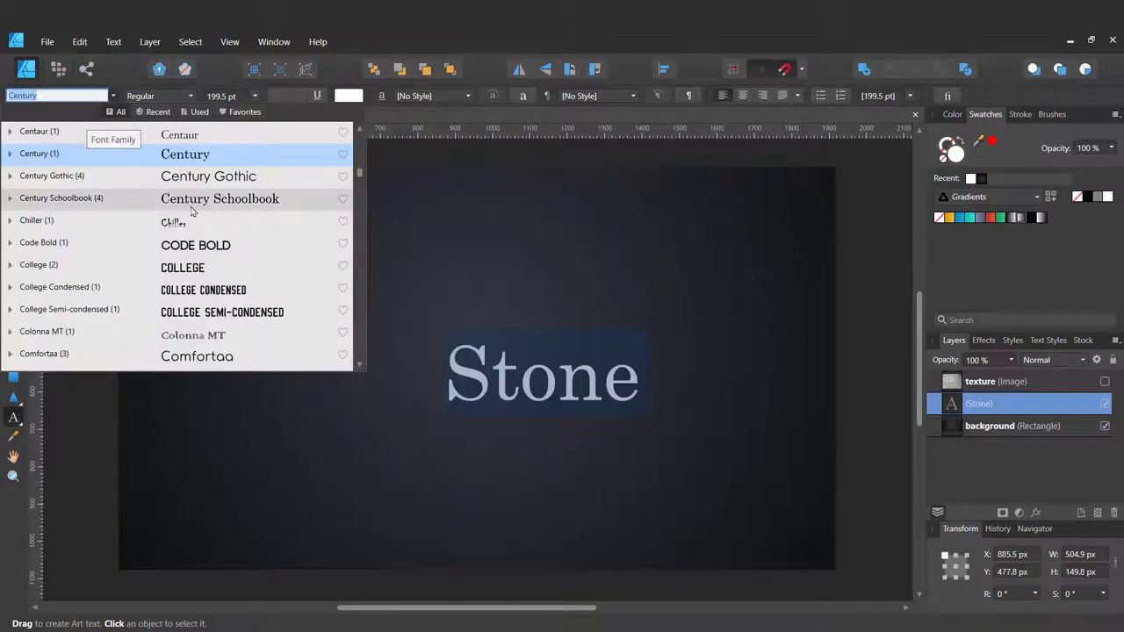
left_click(203, 290)
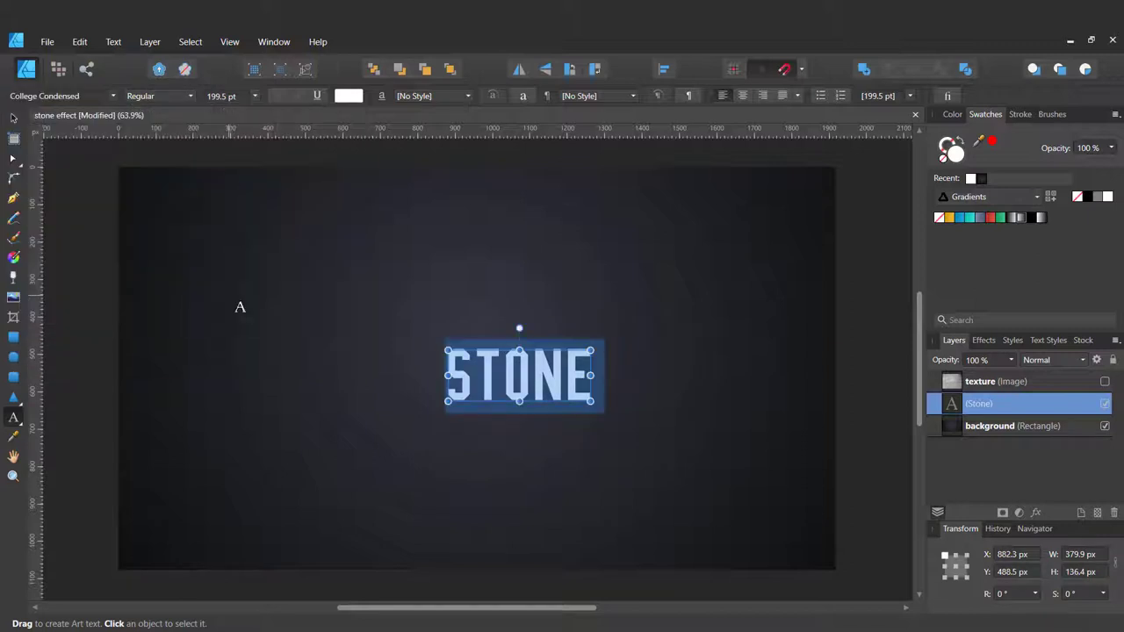
mouse_move(761, 264)
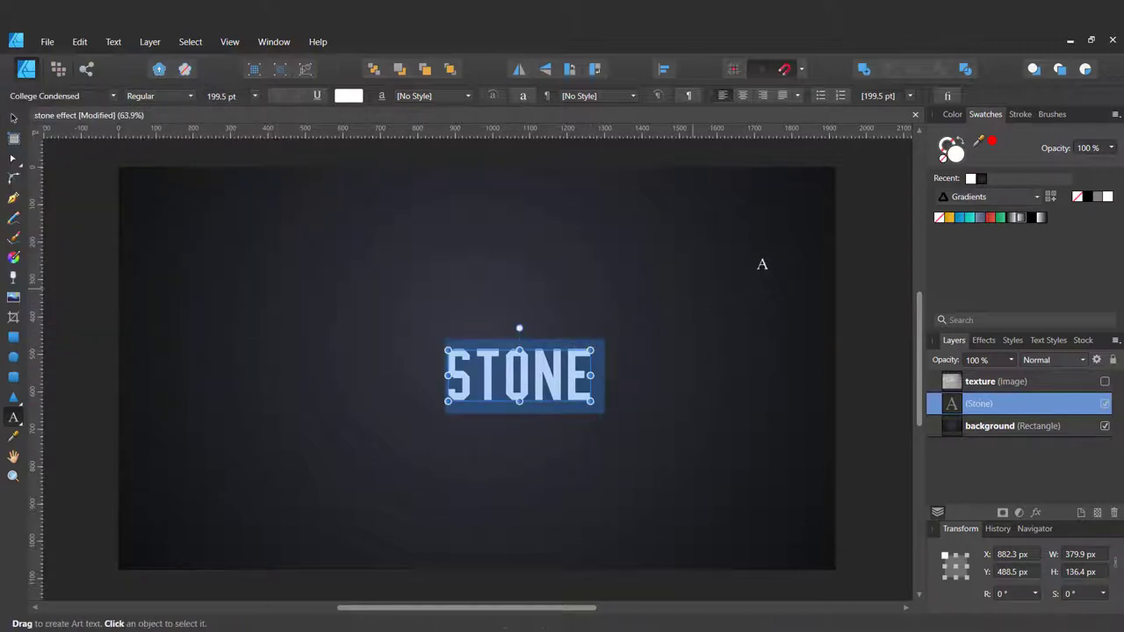
left_click(989, 425)
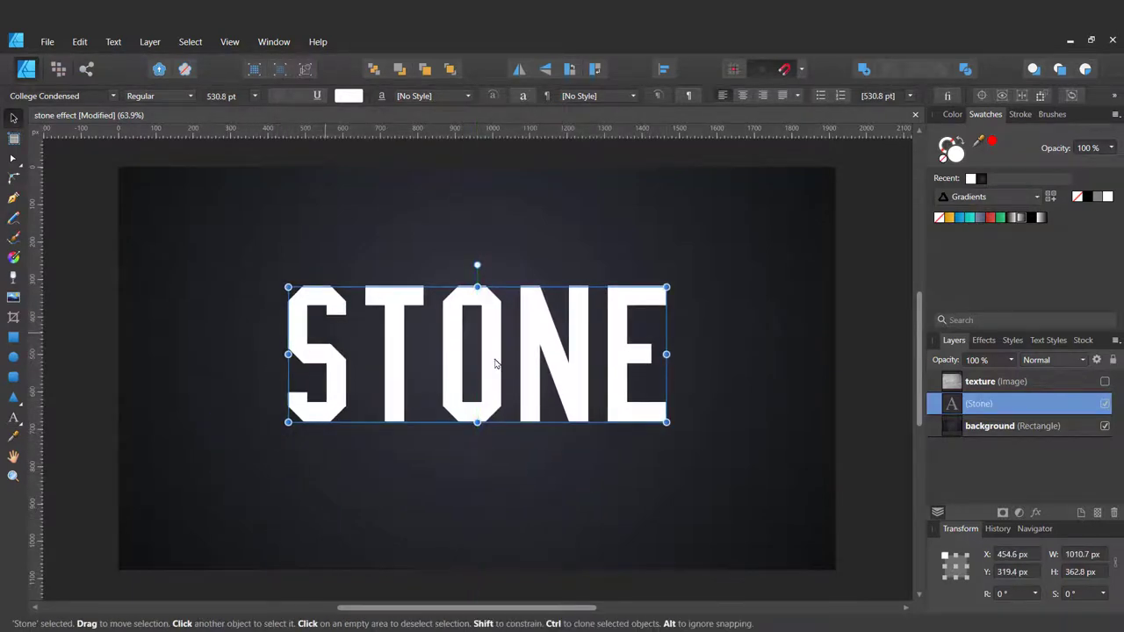
Step: Drag the corner handle to scale STONE up across the page
left_click_drag(667, 423, 711, 439)
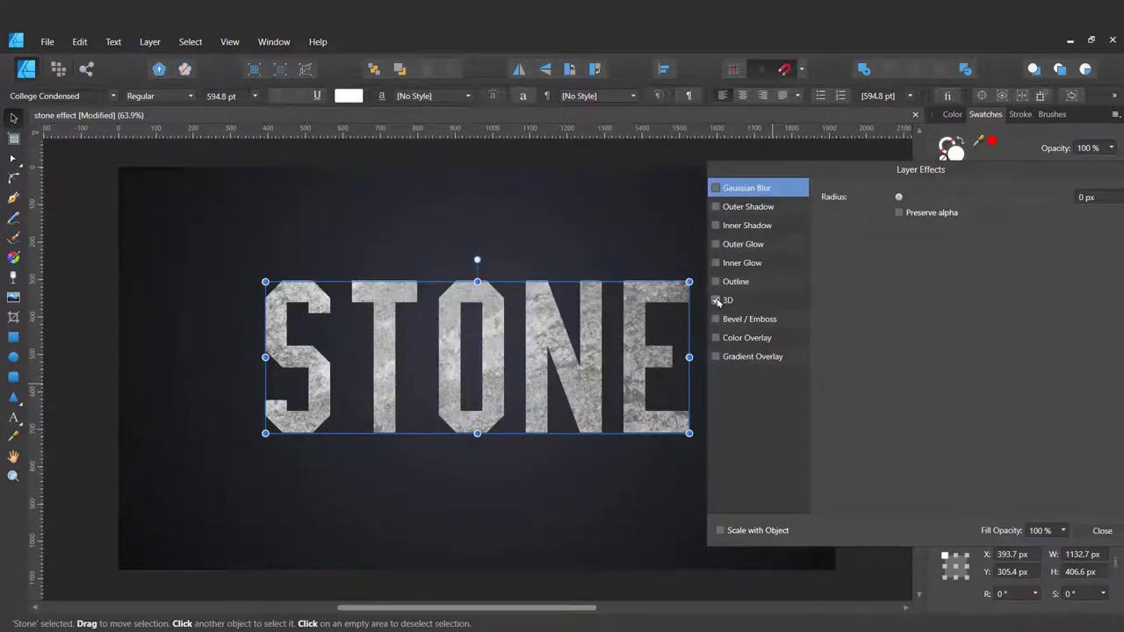
Step: Enable the 3D effect with about 16.7 px radius and tune the light direction
left_click(715, 299)
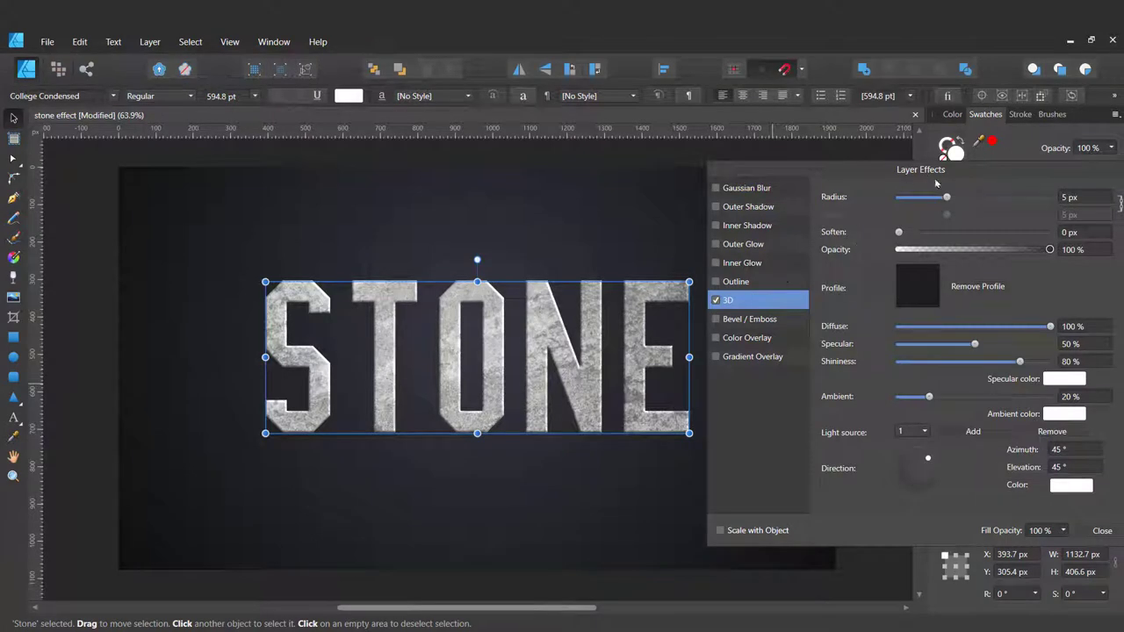
left_click_drag(945, 197, 980, 197)
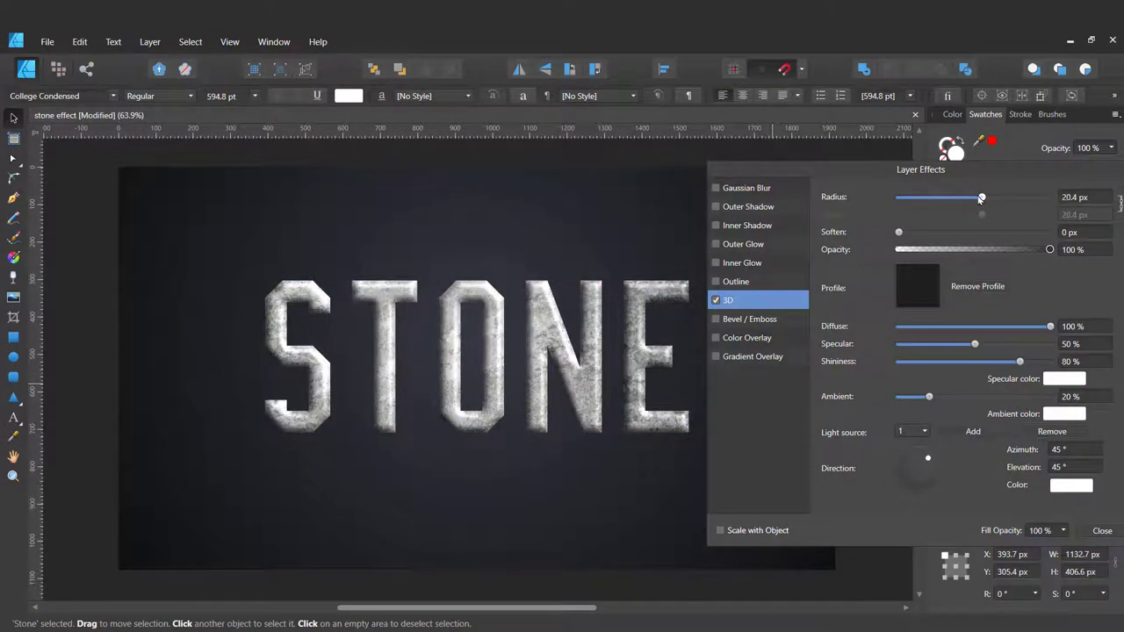
left_click_drag(981, 197, 975, 196)
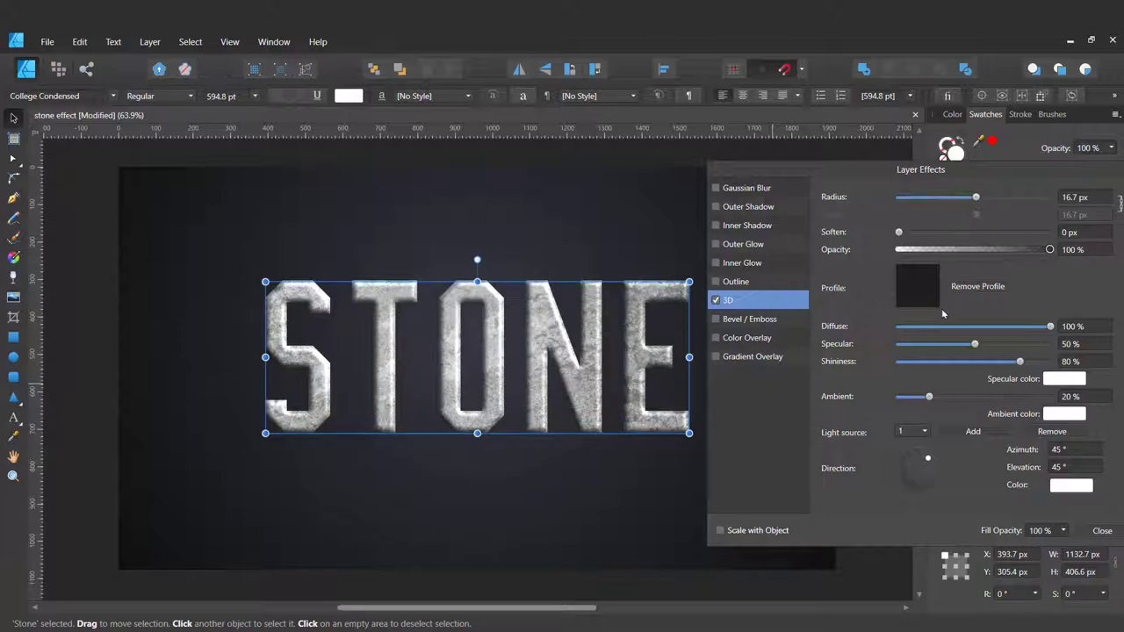
left_click_drag(927, 457, 932, 459)
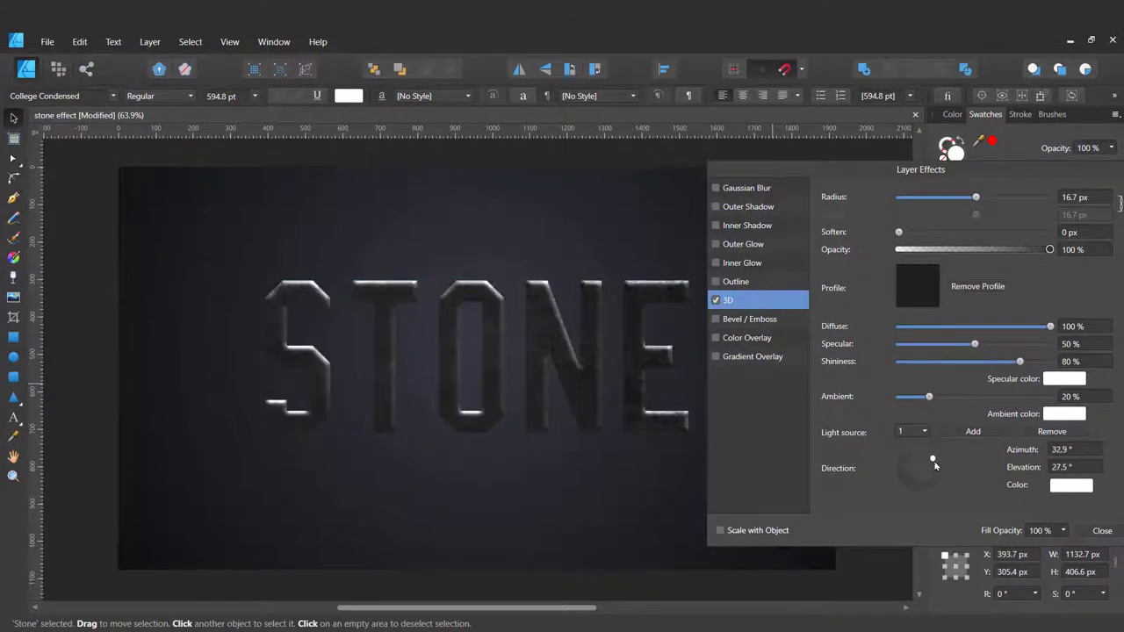
left_click_drag(932, 457, 921, 461)
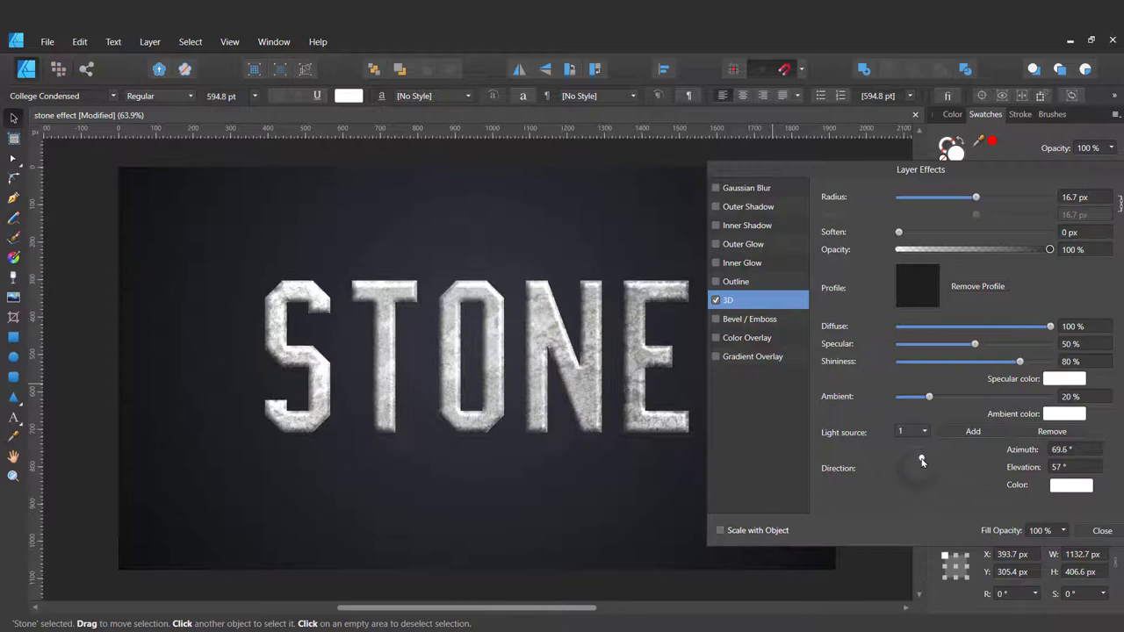
left_click_drag(921, 461, 928, 455)
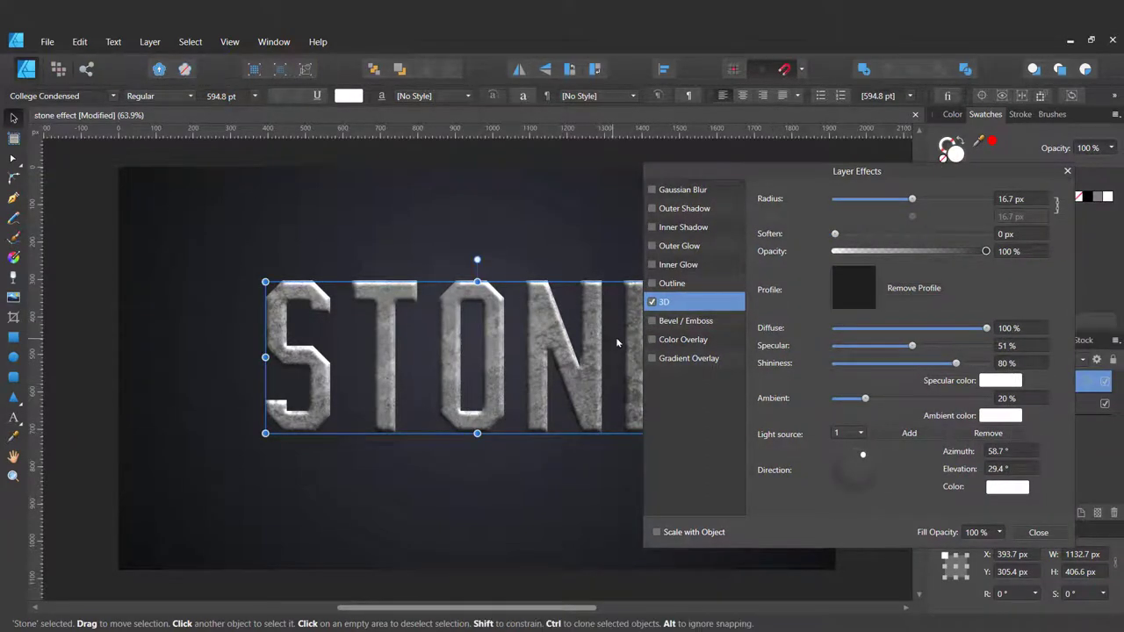
Step: Add an Inner bevel with about 35.7 px radius, sharp profile and 1.5 px soften
left_click(687, 320)
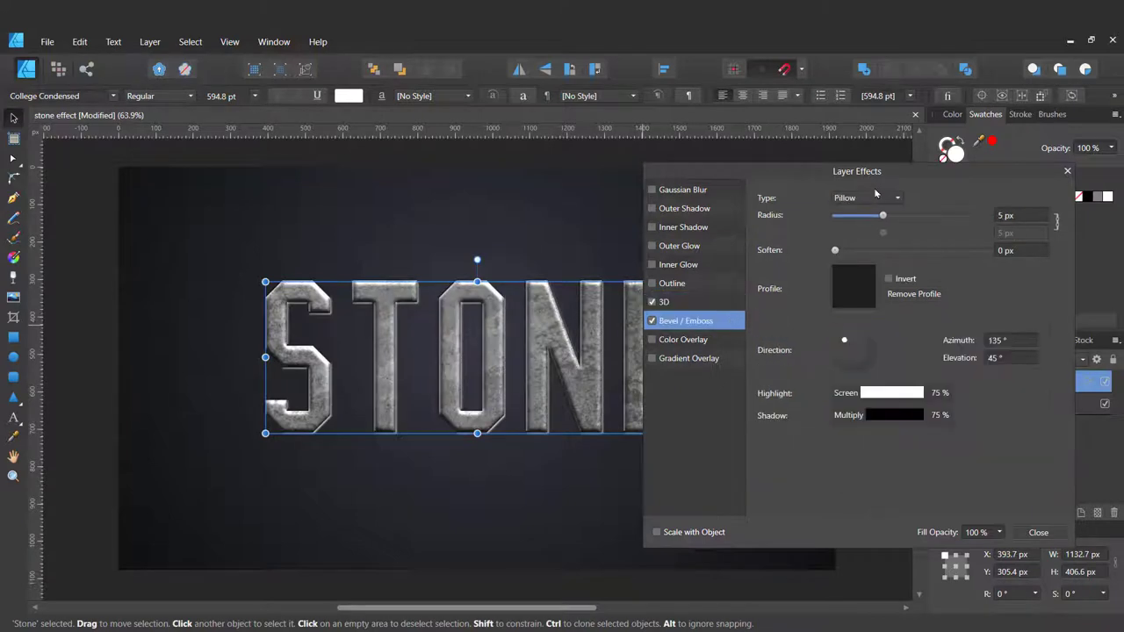
left_click(866, 197)
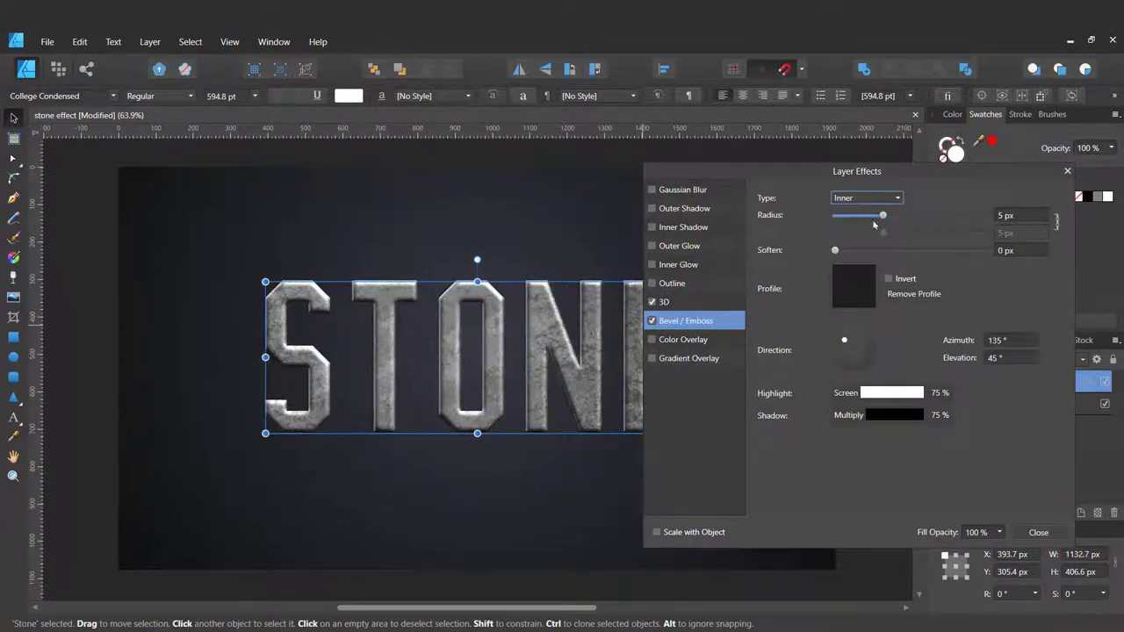
left_click_drag(883, 215, 926, 215)
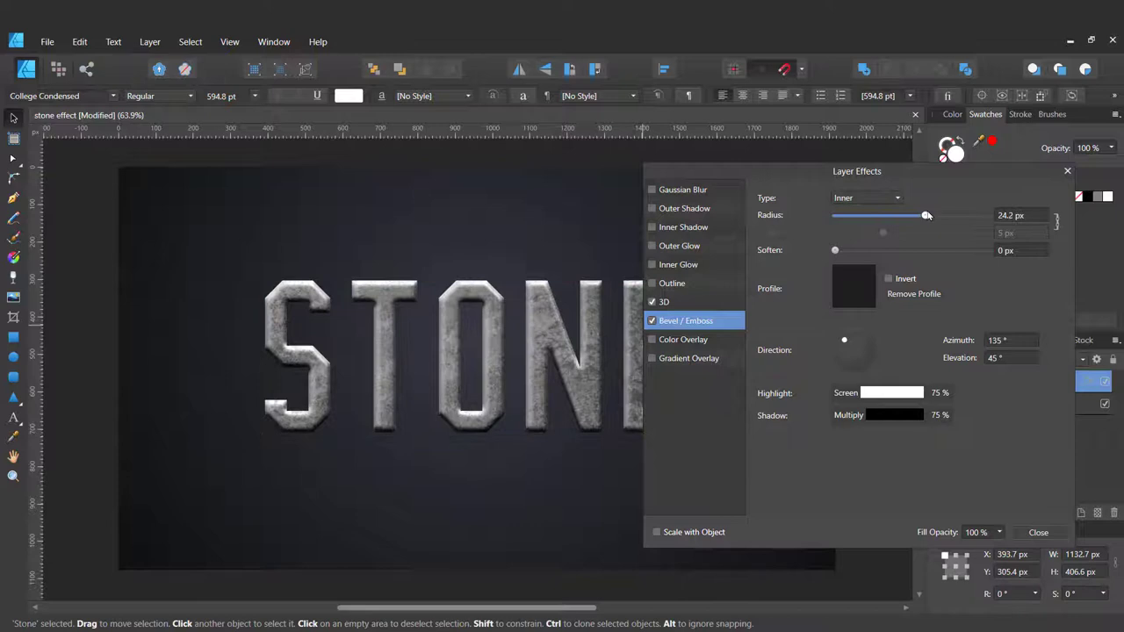
left_click_drag(926, 215, 961, 215)
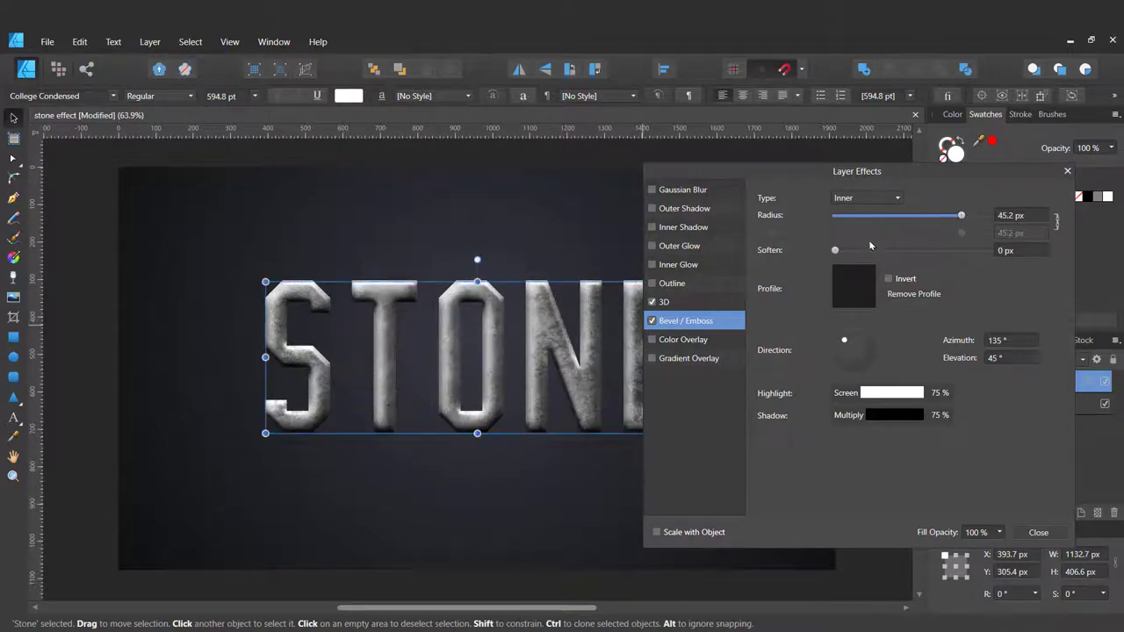
left_click_drag(961, 214, 945, 214)
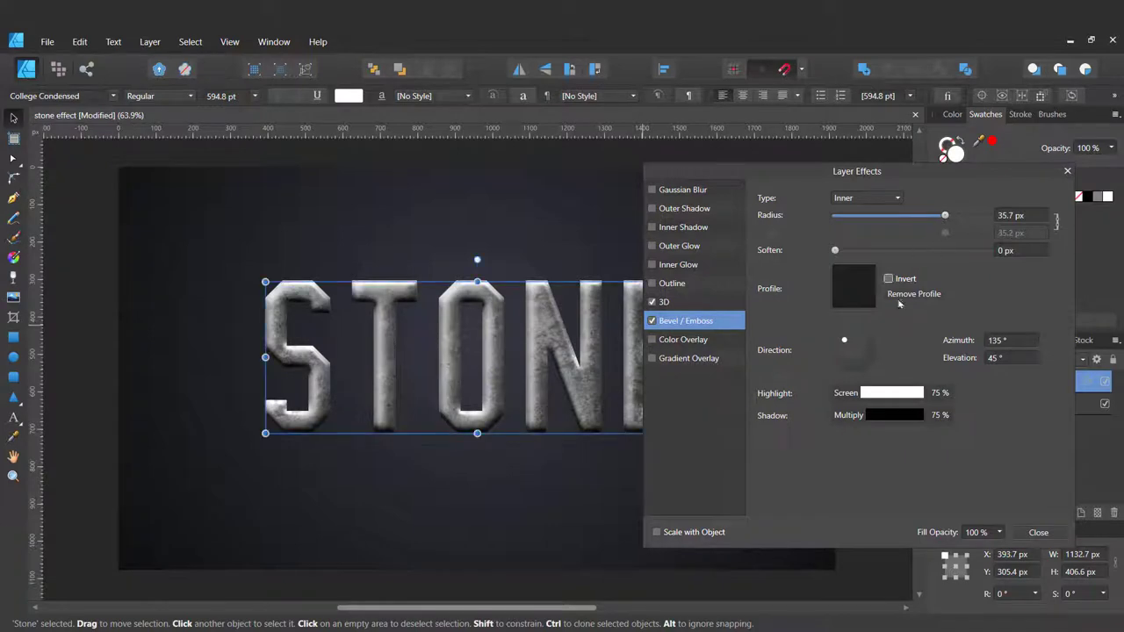
left_click(853, 286)
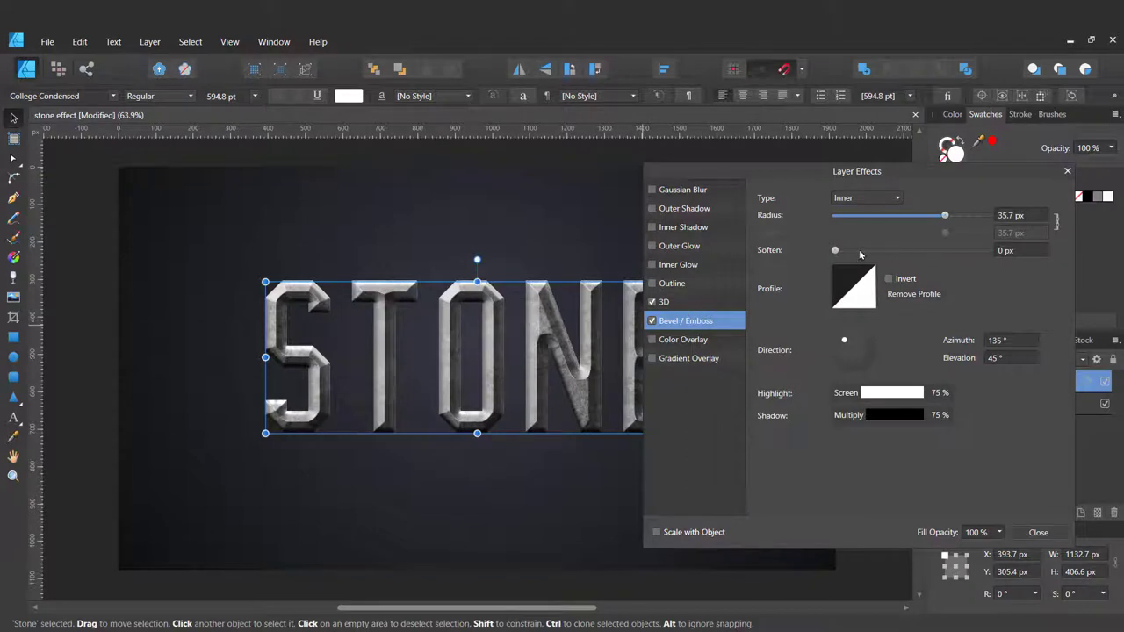
left_click_drag(834, 250, 845, 250)
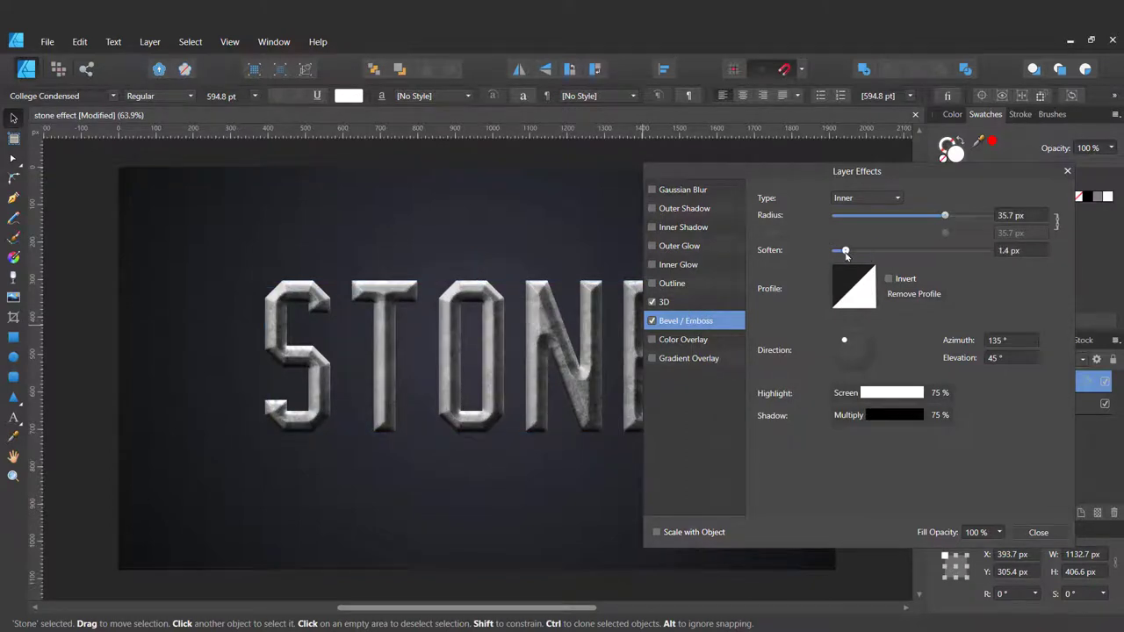
left_click_drag(841, 250, 846, 251)
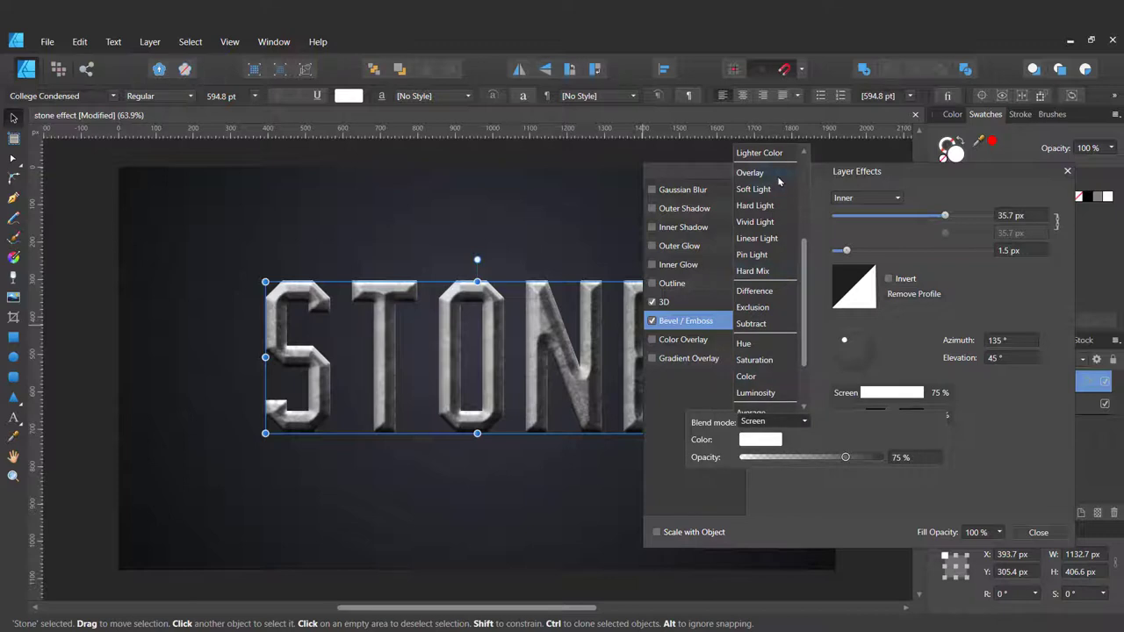
Step: Set the bevel highlight and shadow to Overlay and close Layer Effects
left_click(749, 172)
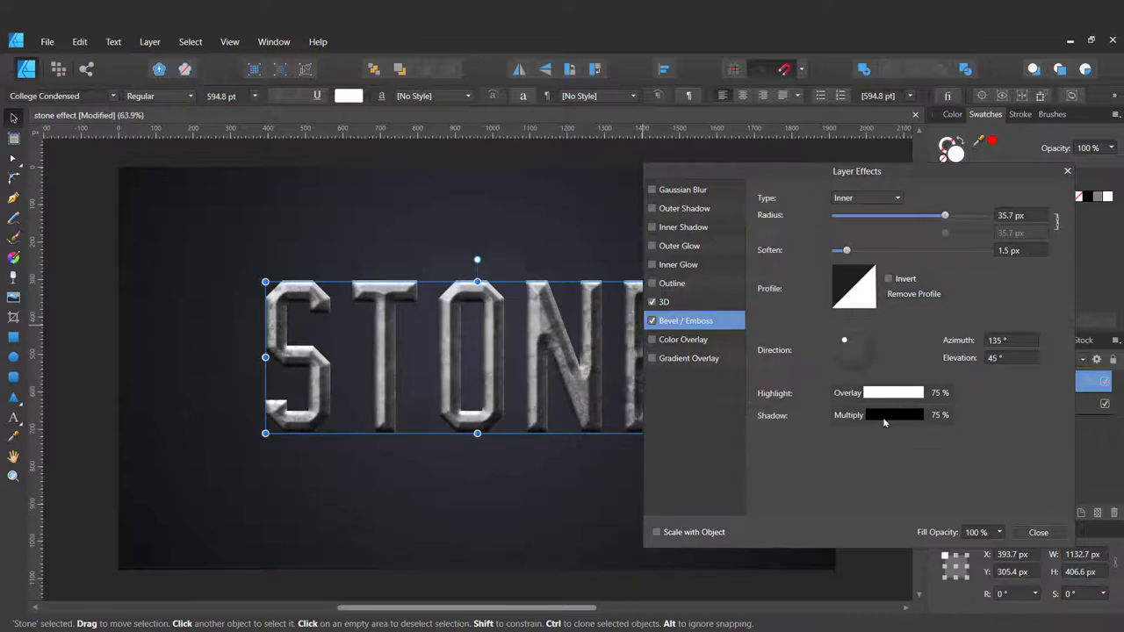
left_click(894, 414)
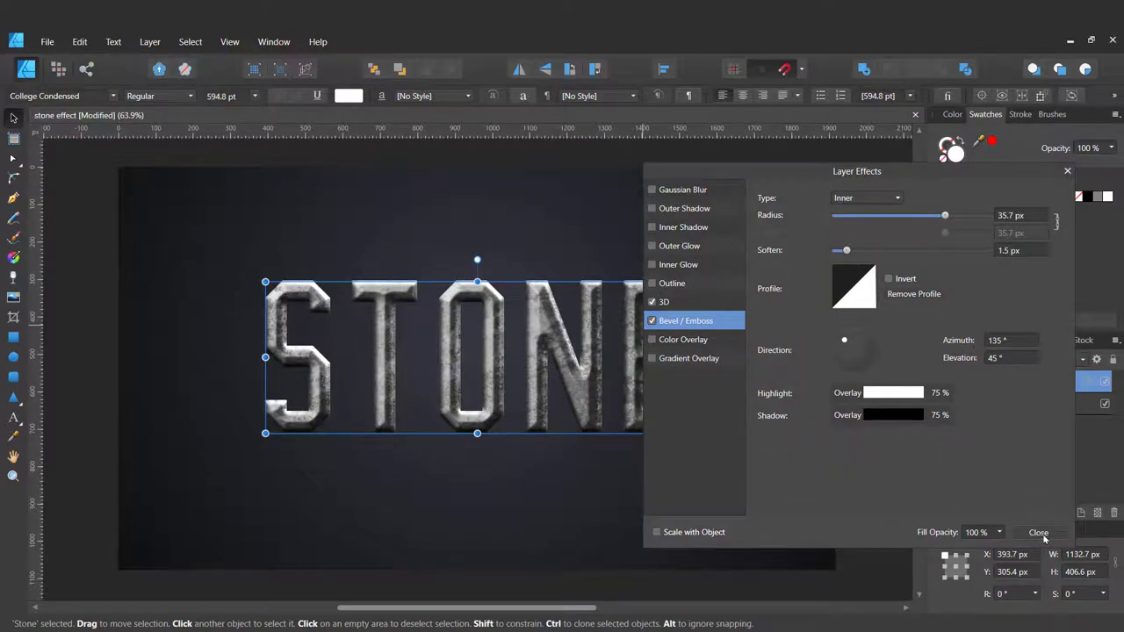
left_click(1037, 533)
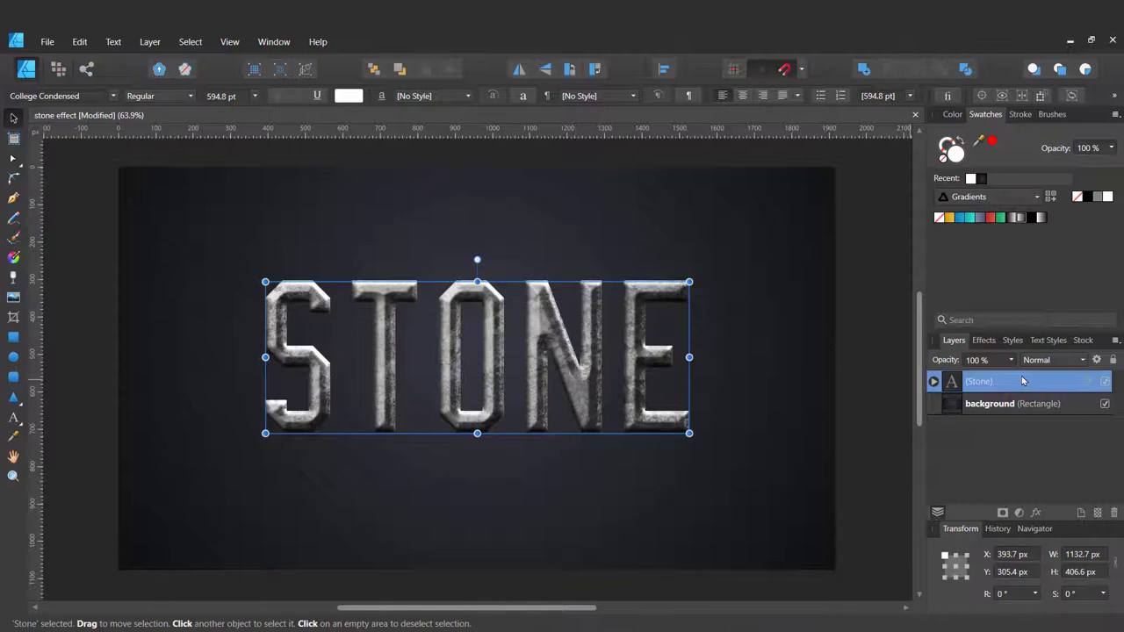
mouse_move(949, 381)
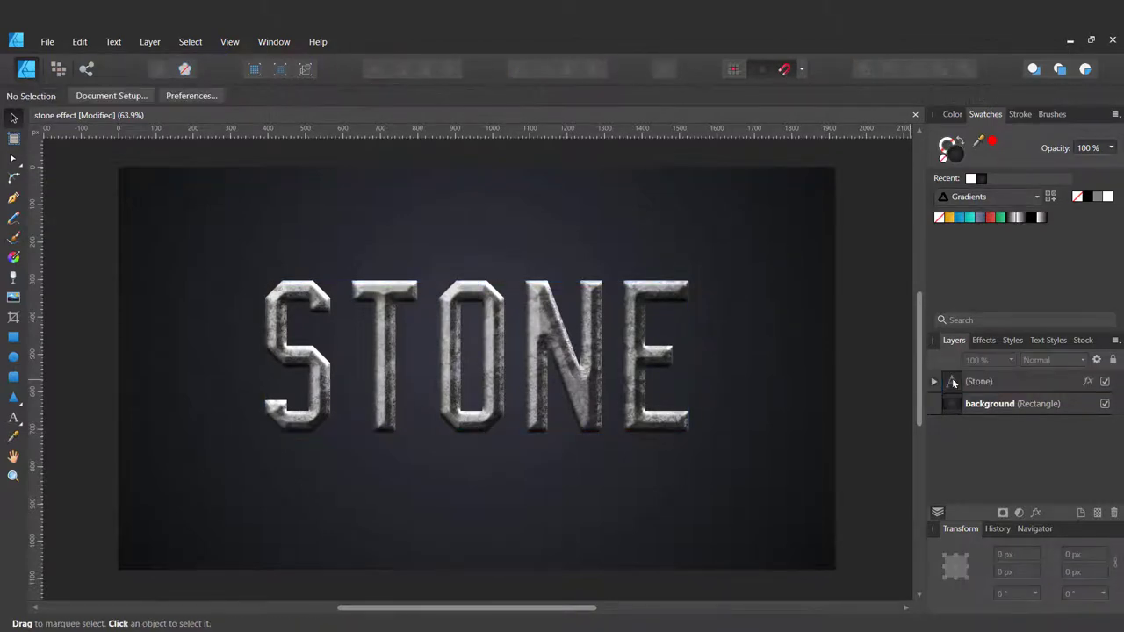
Step: Duplicate the Stone layer as a black, flattened copy along the letters' base
left_click(979, 380)
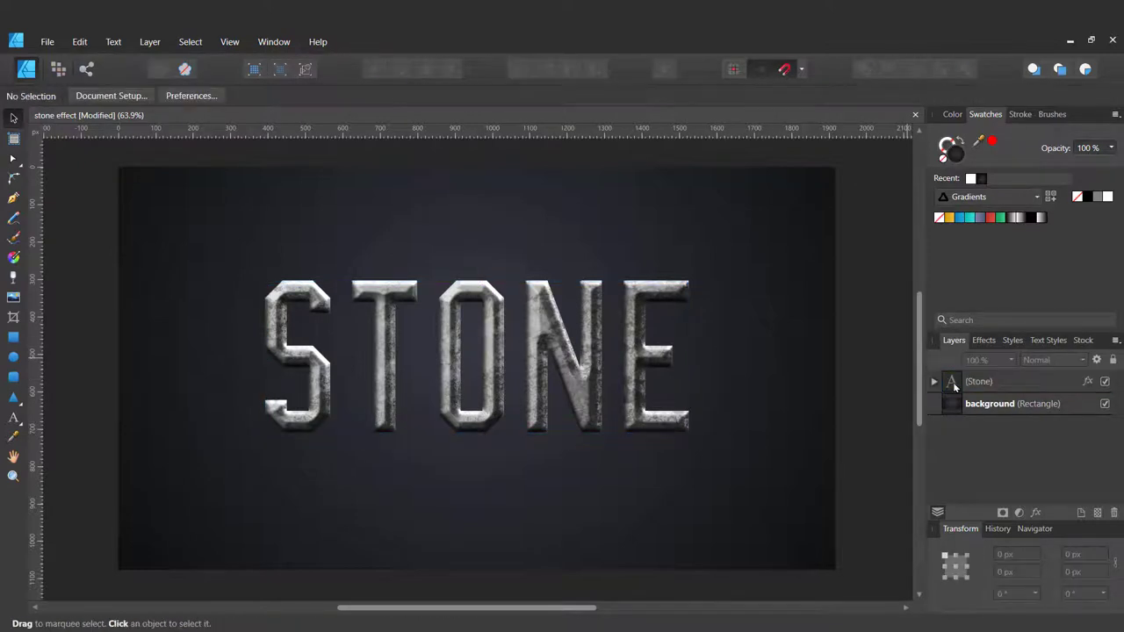
right_click(980, 381)
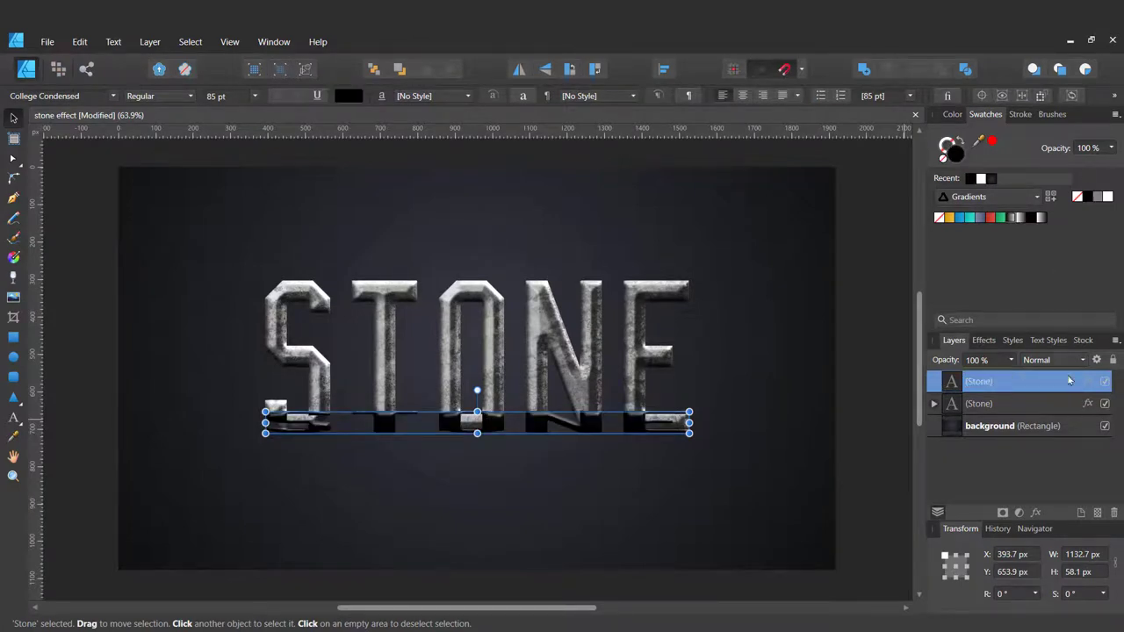
left_click(1085, 405)
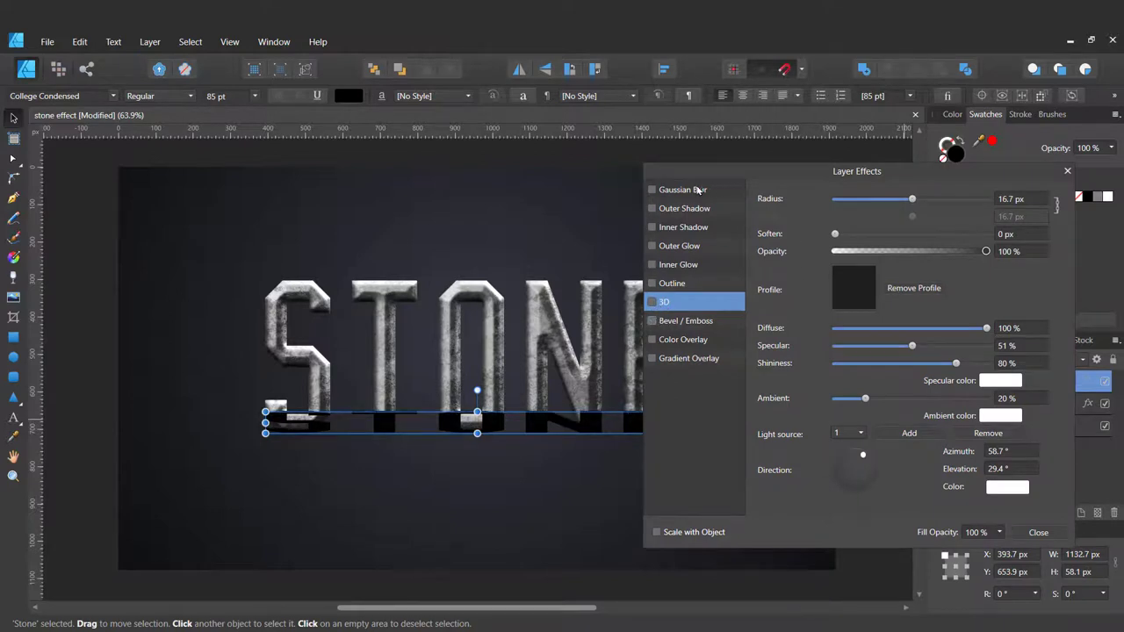
Step: Apply a Gaussian Blur of about 9.7 px to the copy and rename it 'shadow'
left_click(682, 189)
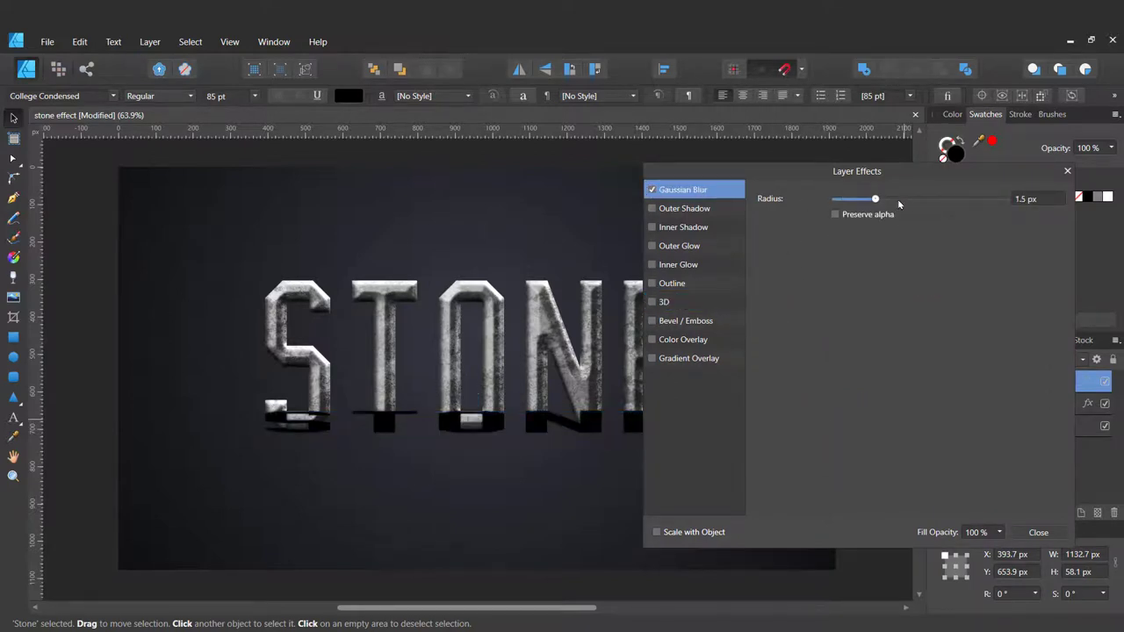
left_click_drag(874, 198, 907, 198)
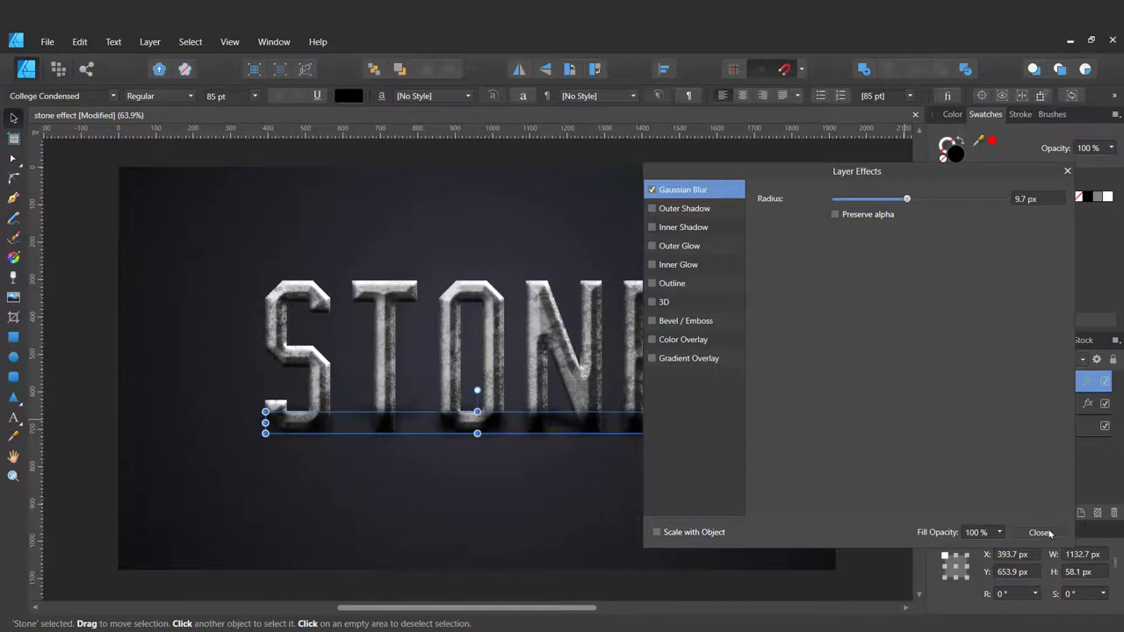
left_click(1035, 533)
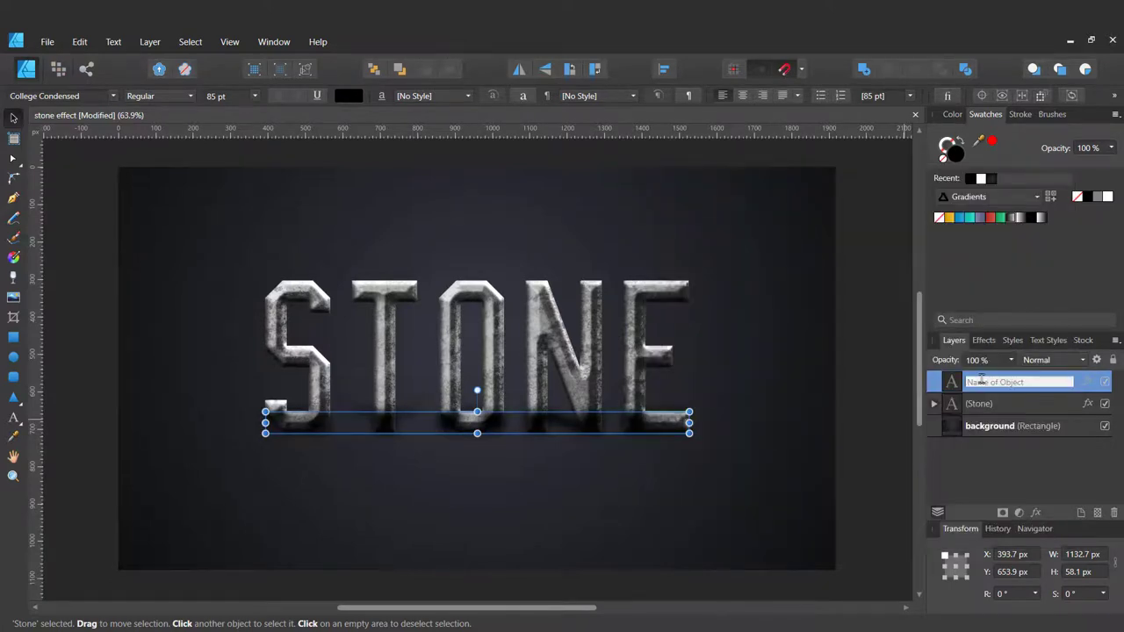
type("shadow")
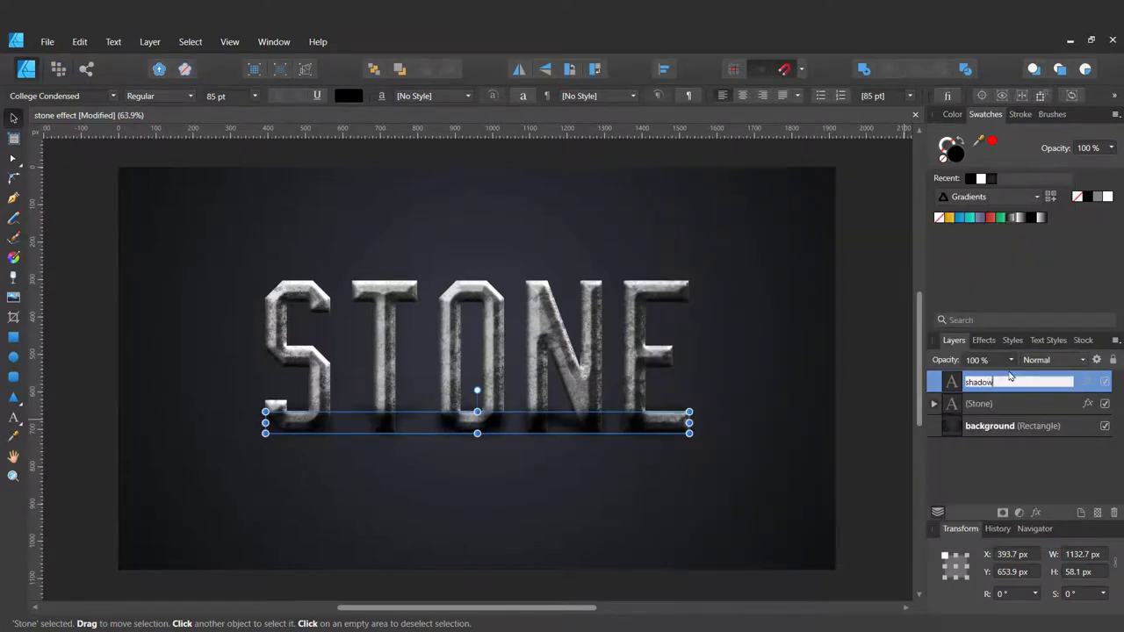